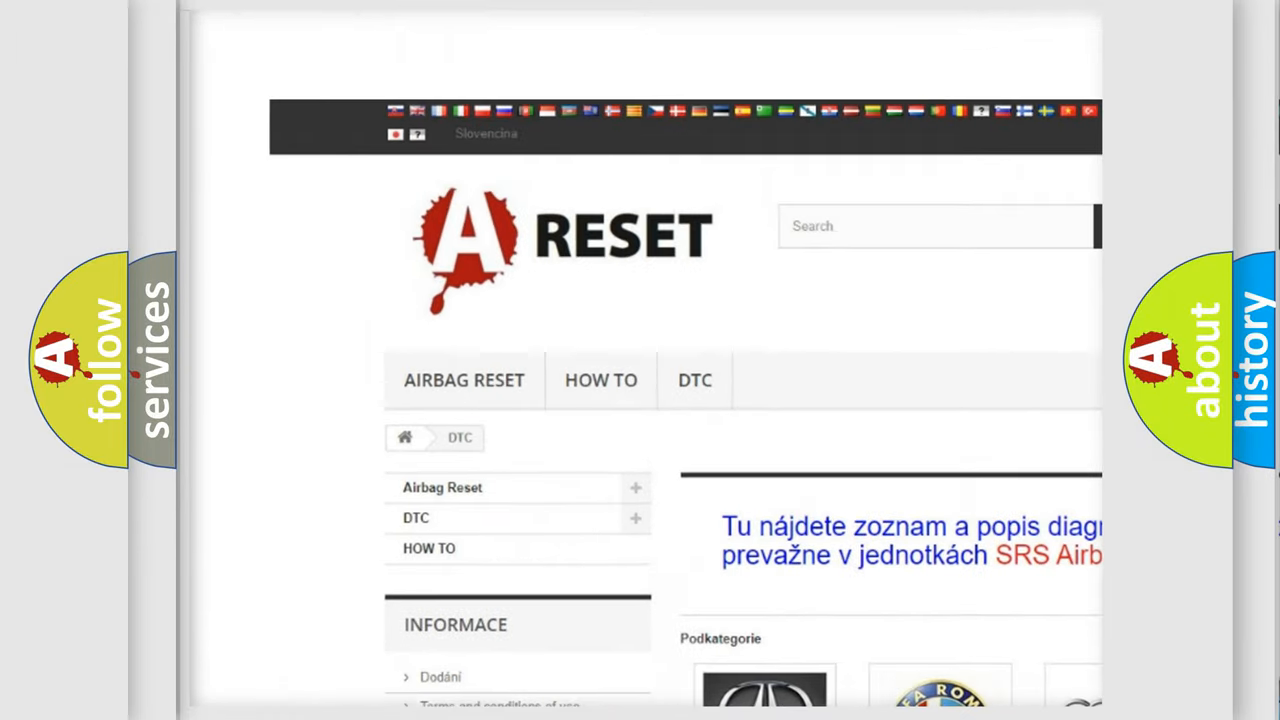
{"action": "scroll", "scroll_direction": "down", "scroll_amount": 3}
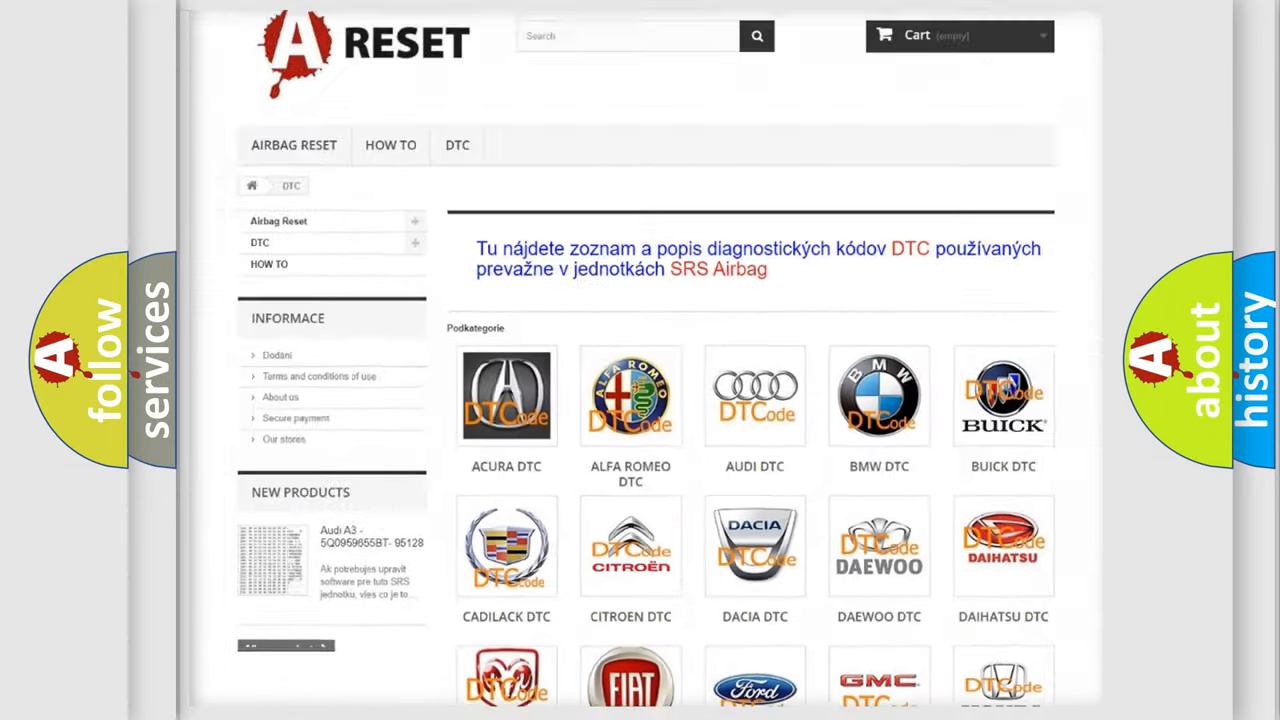
{"action": "scroll", "scroll_direction": "down", "scroll_amount": 3}
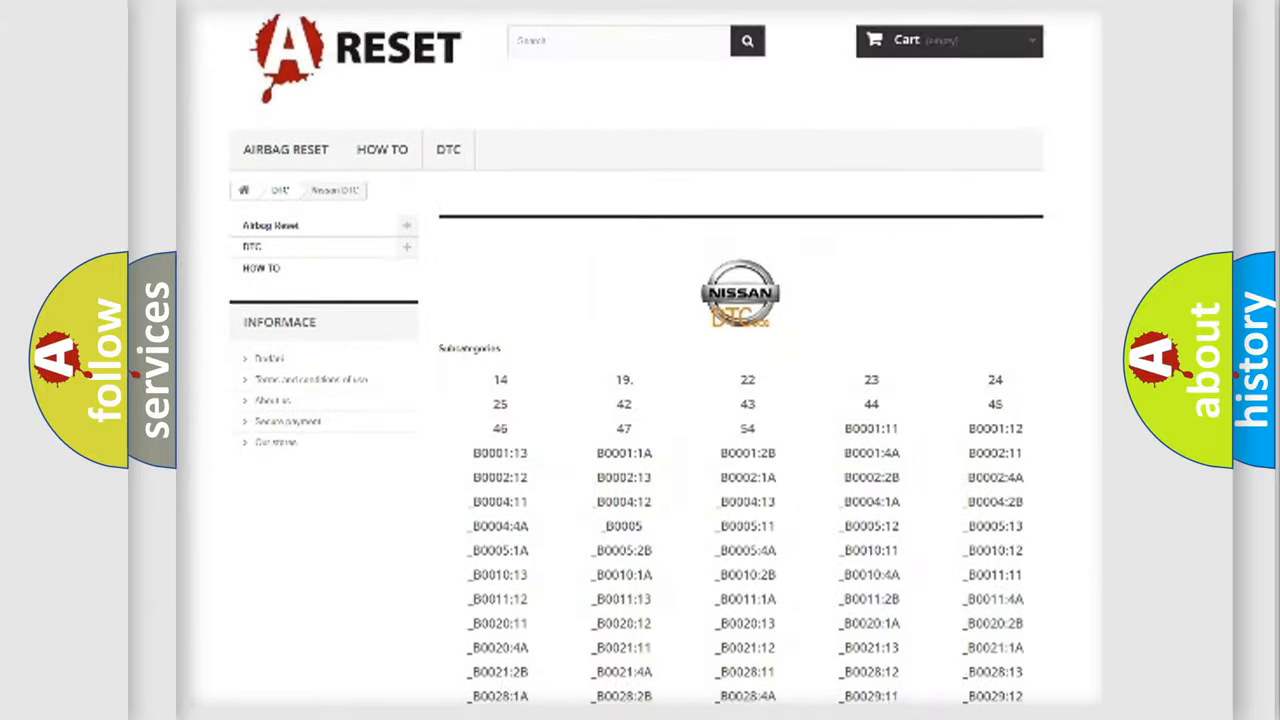
{"action": "scroll", "scroll_direction": "down", "scroll_amount": 3}
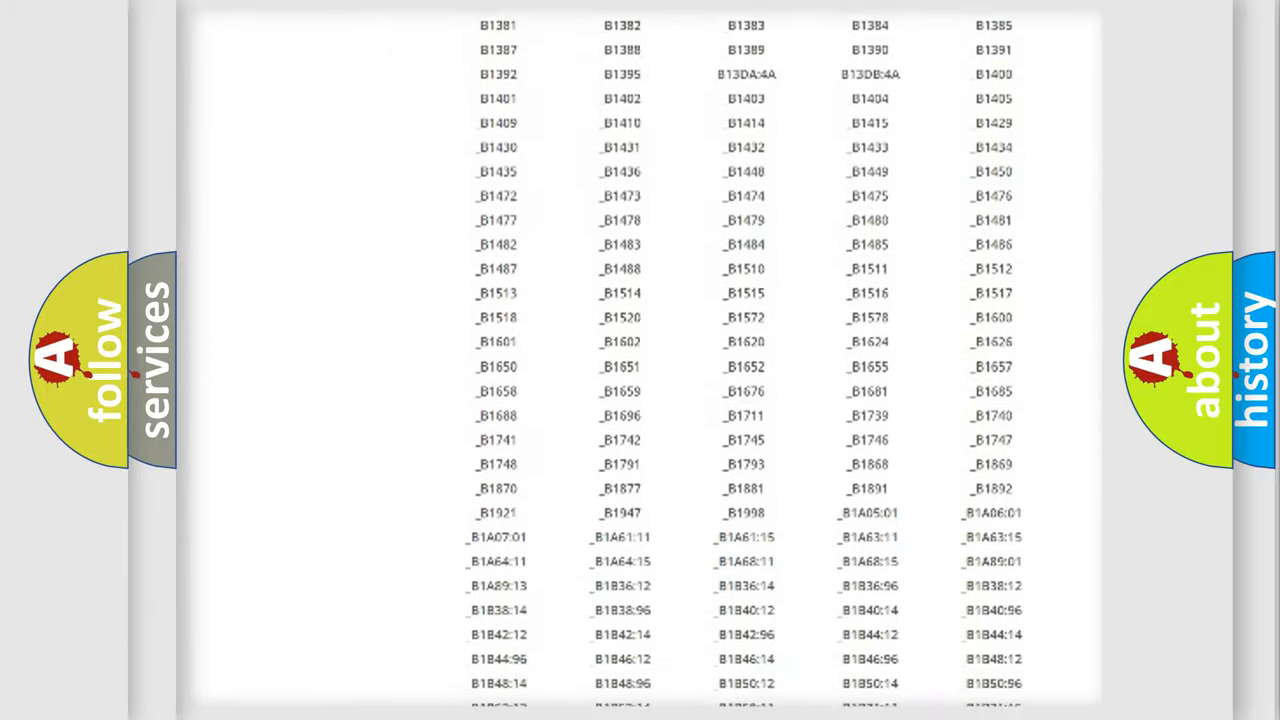
{"action": "scroll", "scroll_direction": "up", "scroll_amount": 3}
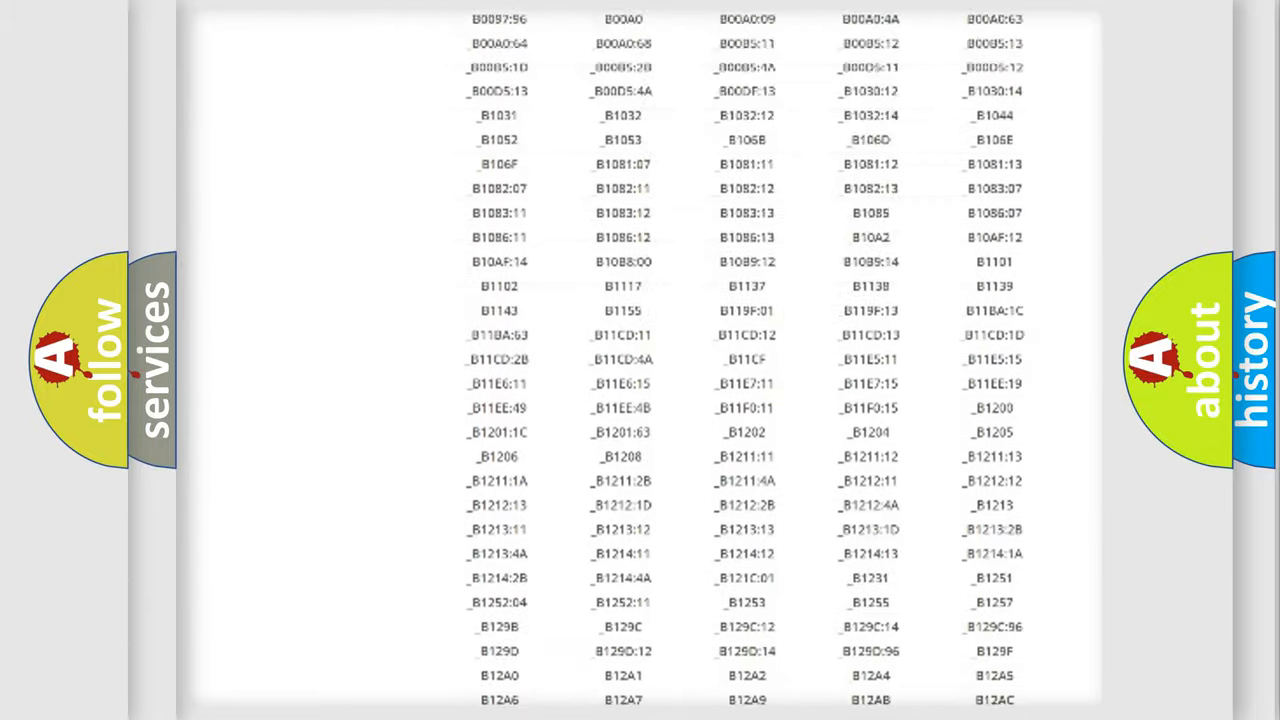
{"action": "scroll", "scroll_direction": "up", "scroll_amount": 3}
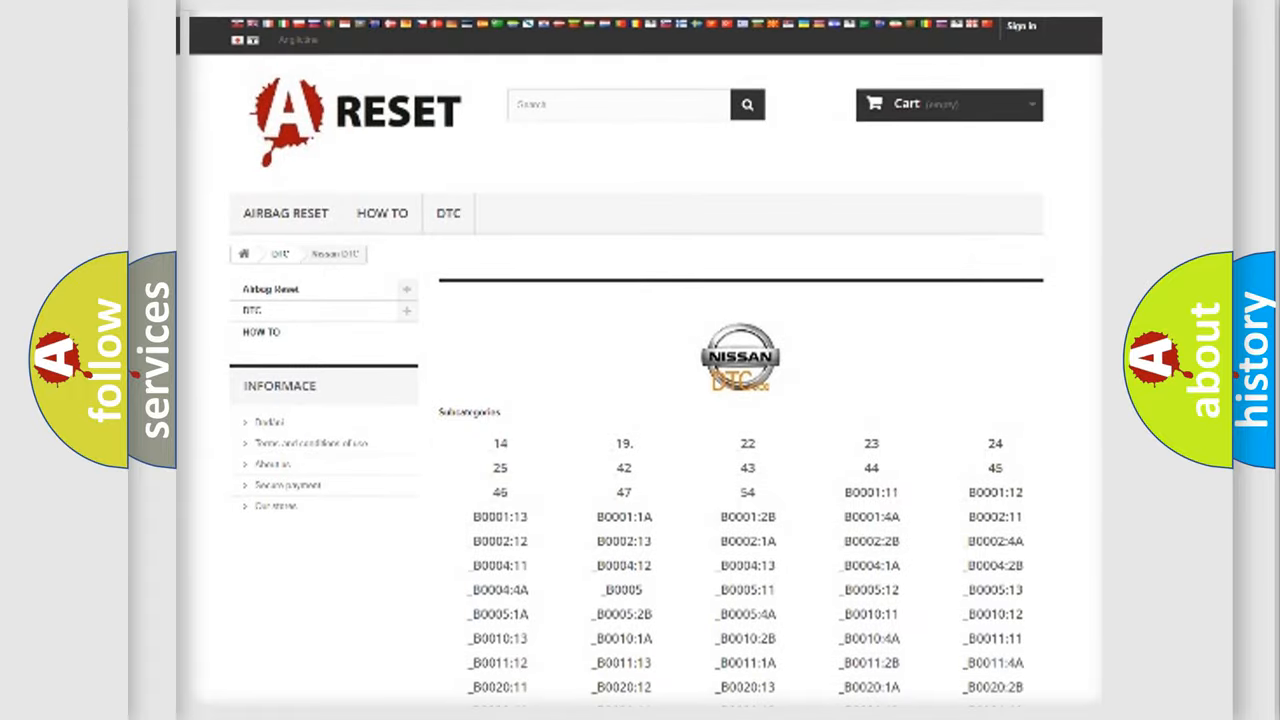